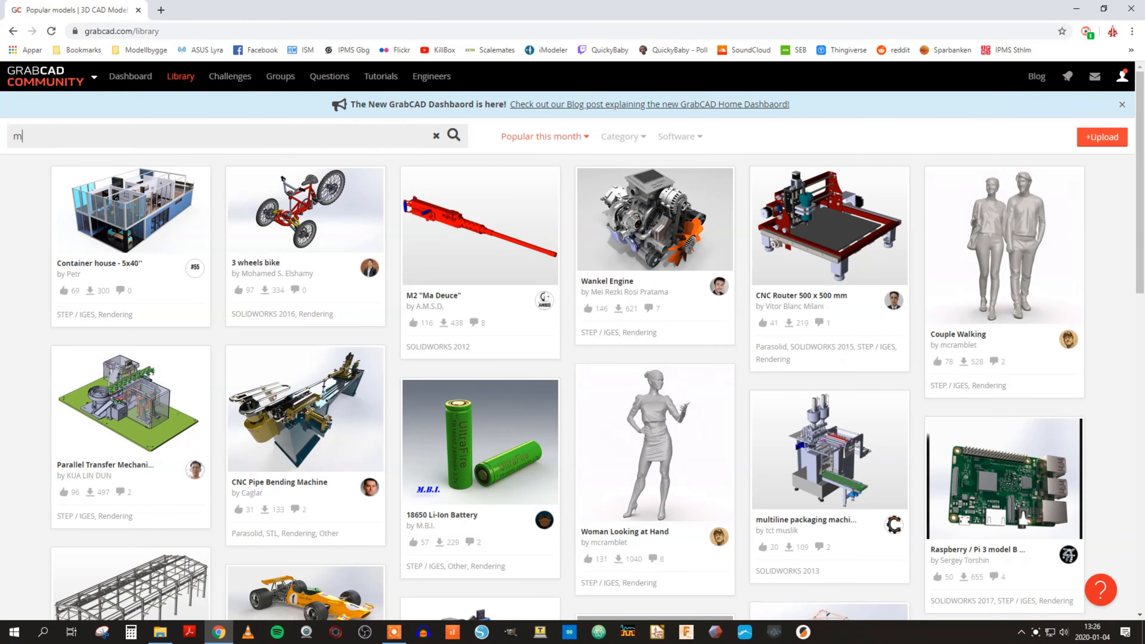
Search for mgn12h, pick the MGN12 Linear Guide Subassembly result and start its zip download
{"action": "type", "text": "gn12h"}
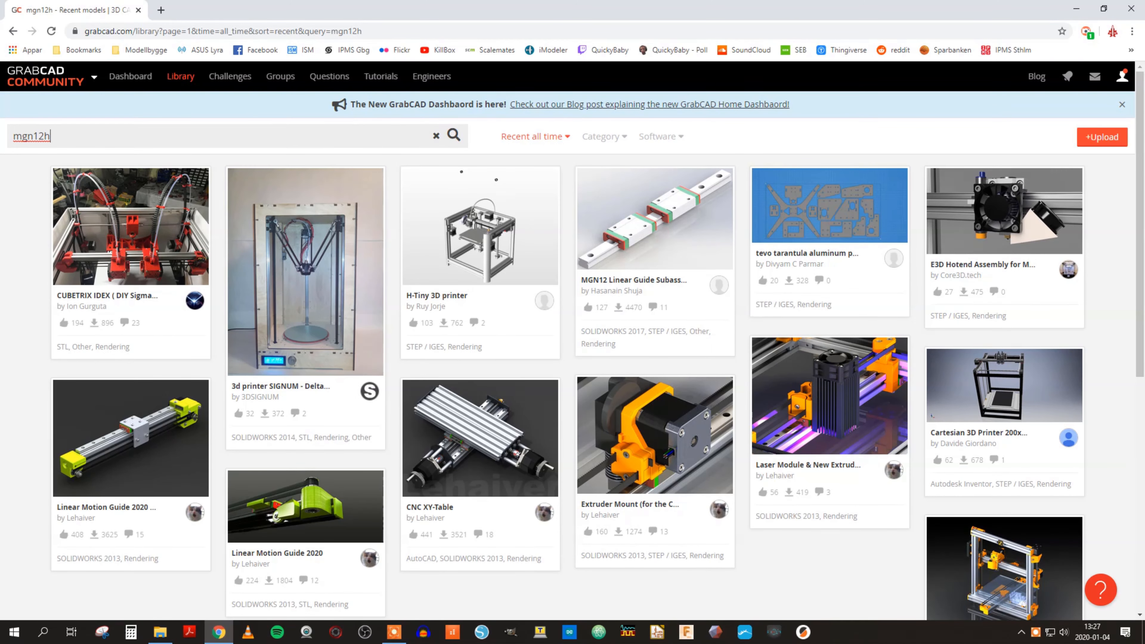
{"action": "left_click", "coordinate": [653, 219]}
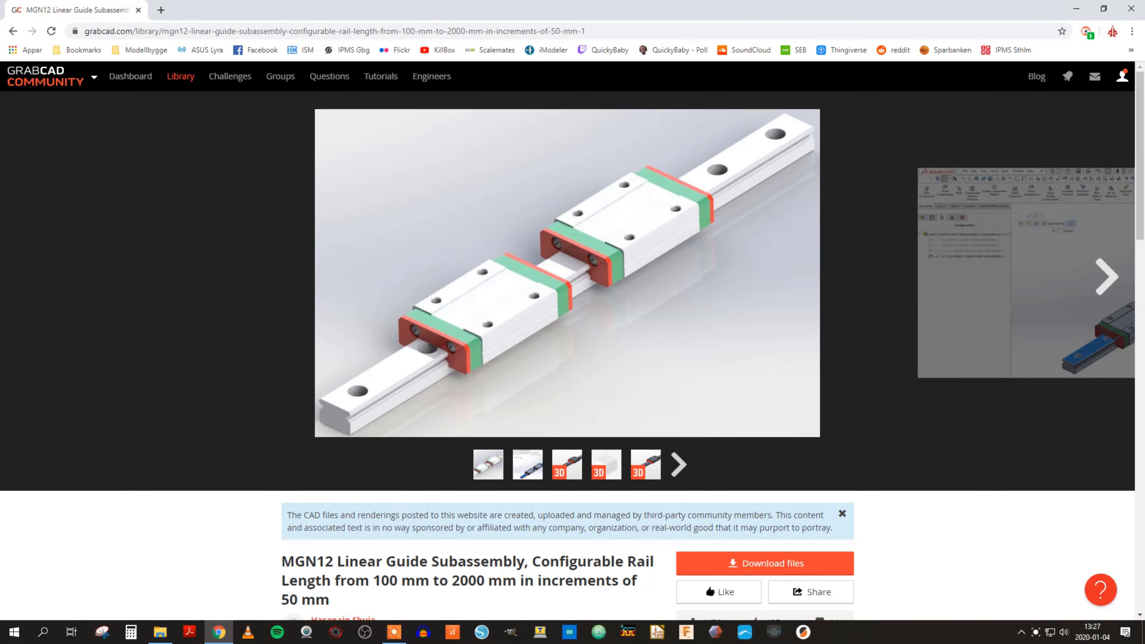
{"action": "left_click", "coordinate": [764, 563]}
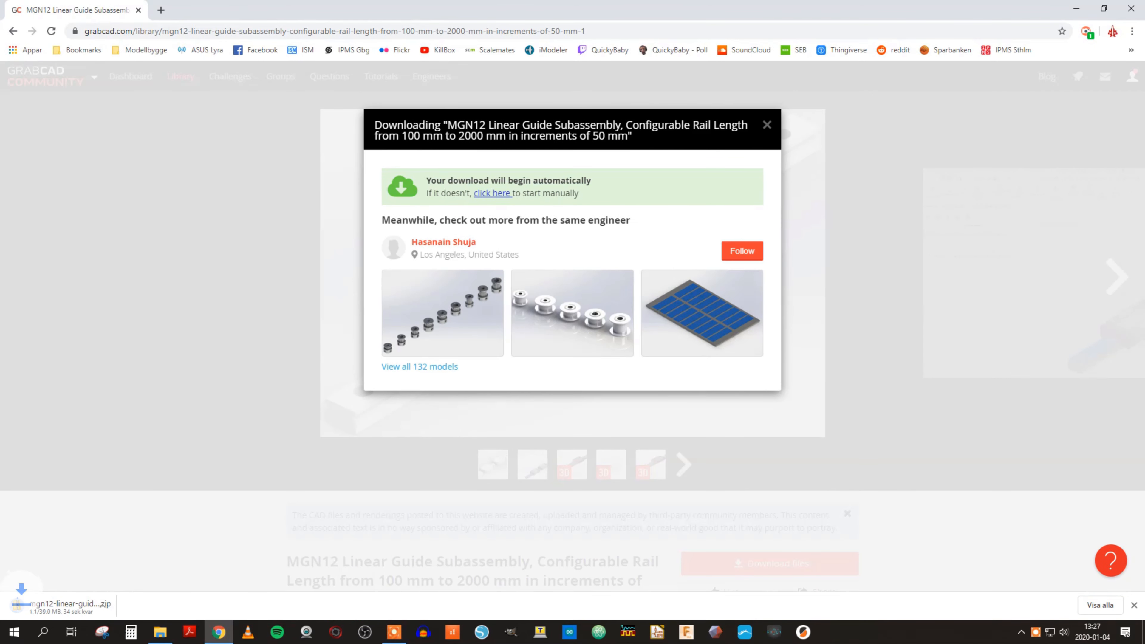